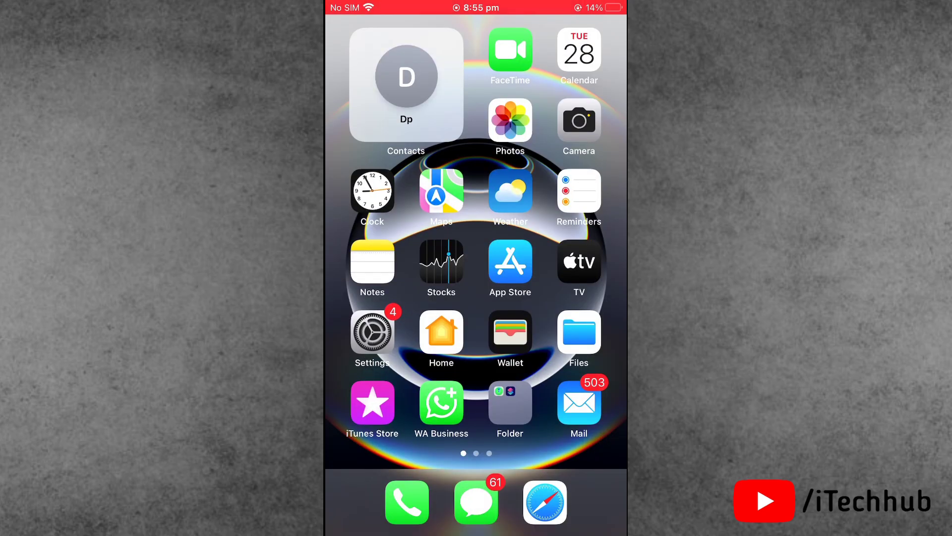
Launch the App Store and open the account's Purchased apps list
left_click(510, 262)
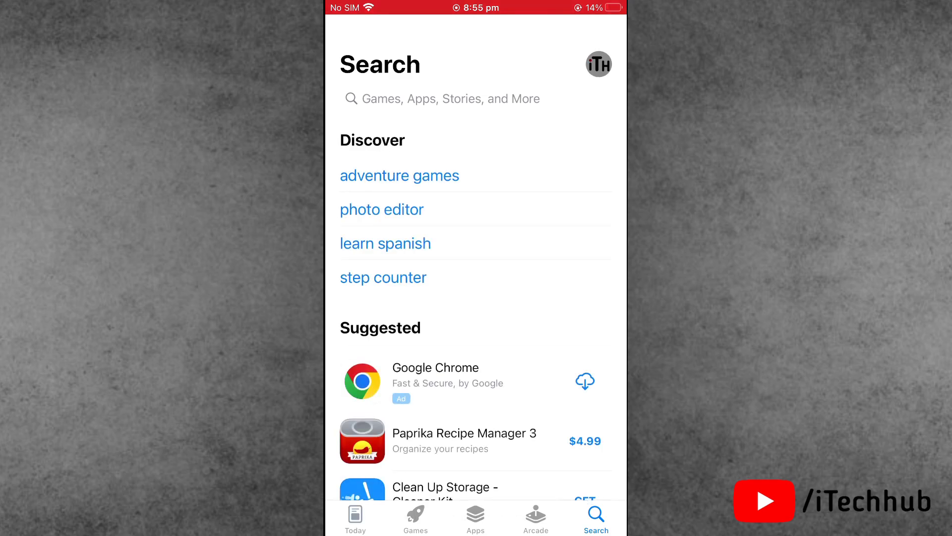
left_click(600, 63)
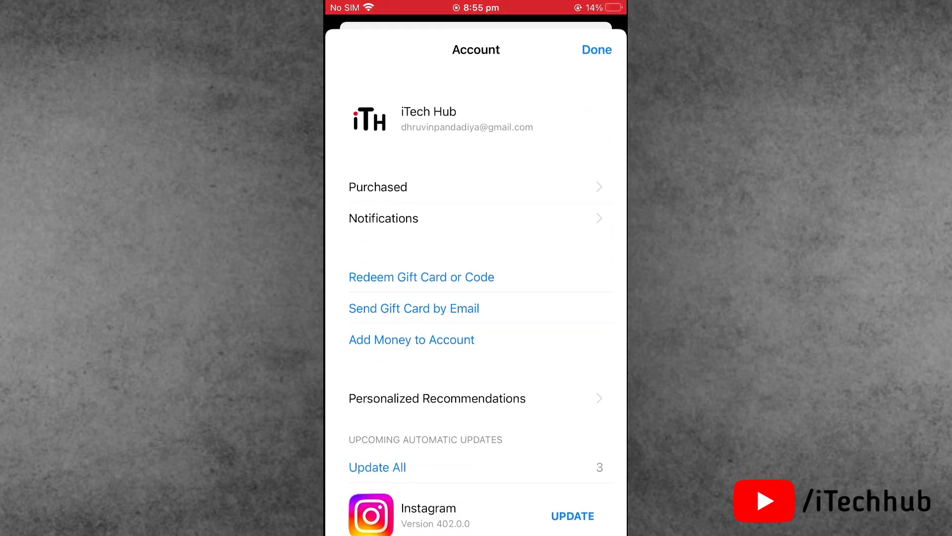
left_click(378, 187)
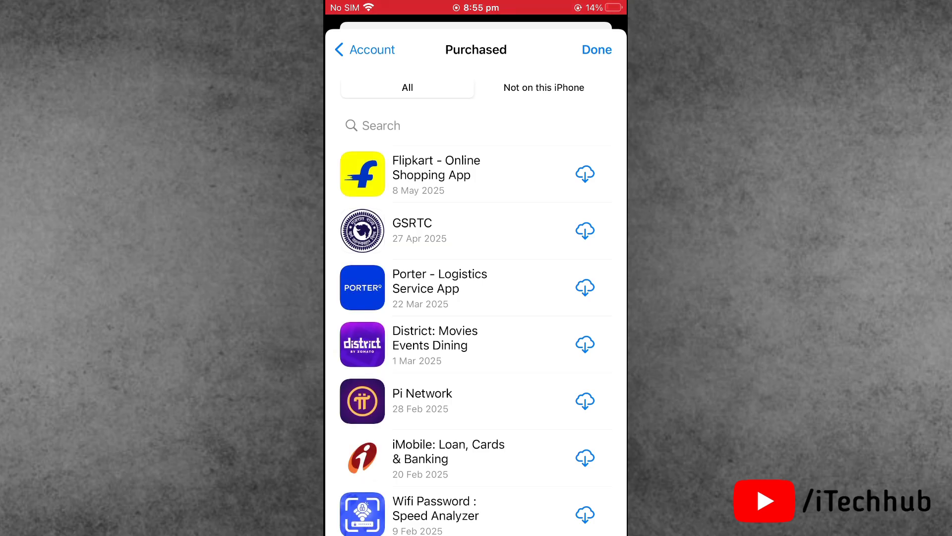
Search Purchased for 'Youtu' and open the YouTube store page
left_click(382, 126)
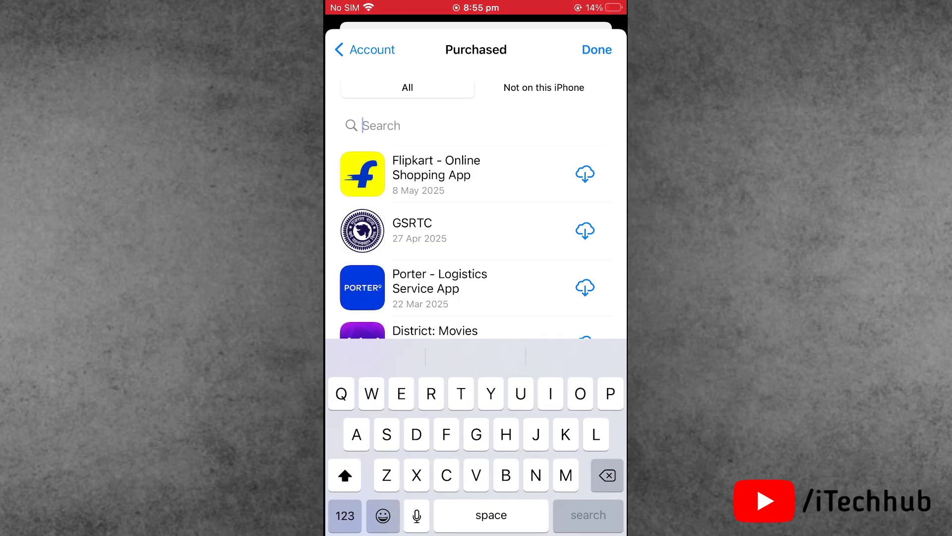
type("Youtu")
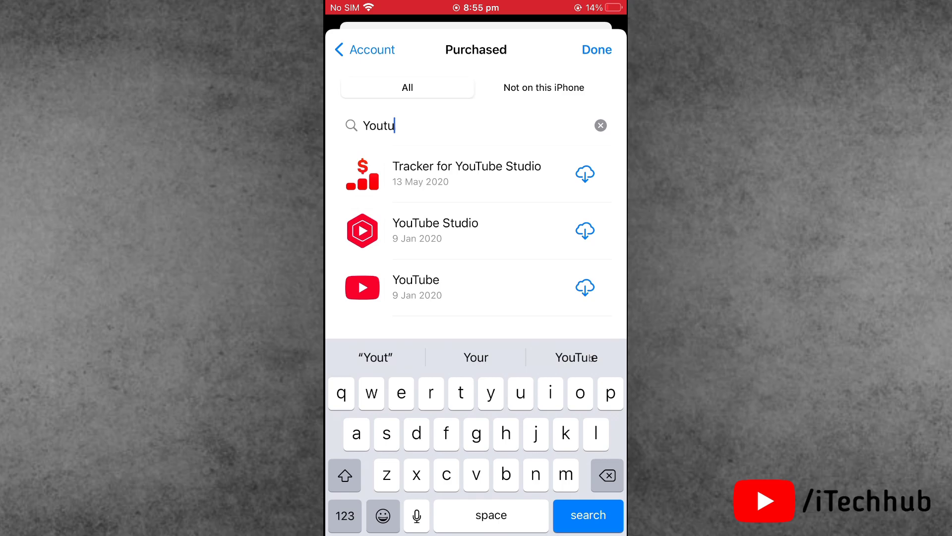
left_click(415, 279)
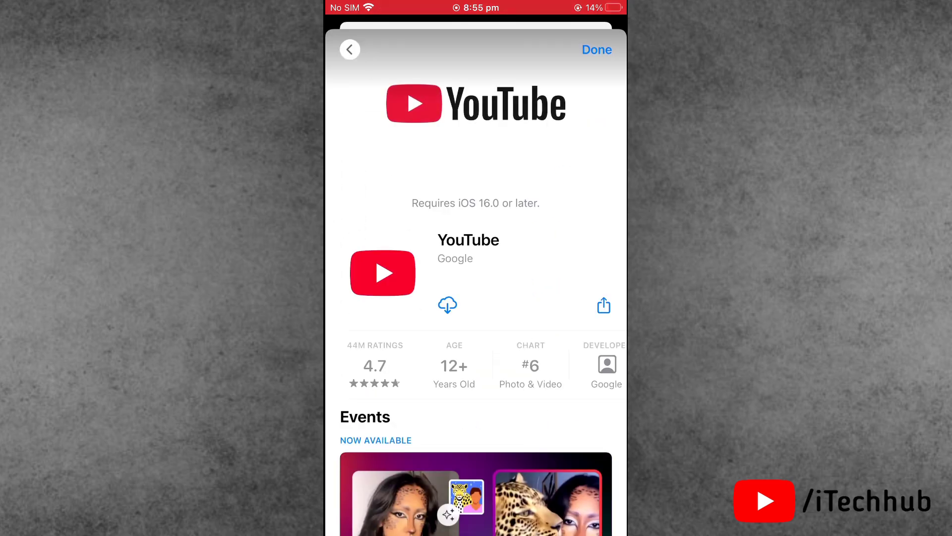
Download the last compatible older YouTube version, then open the app
left_click(447, 305)
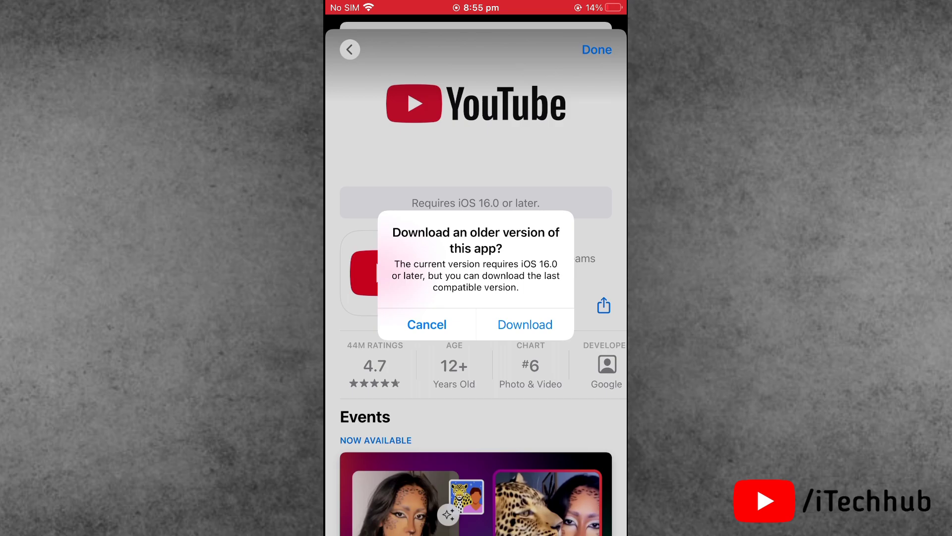
left_click(525, 324)
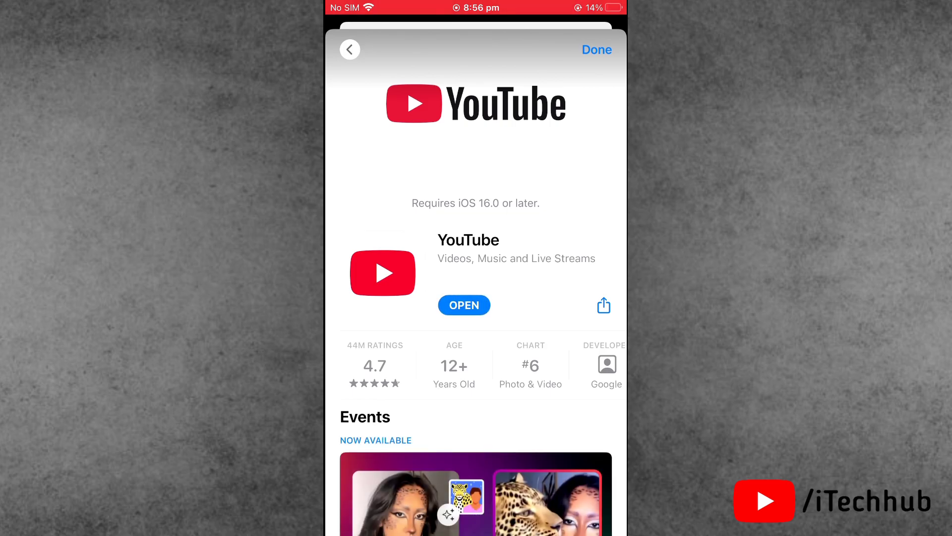
left_click(464, 304)
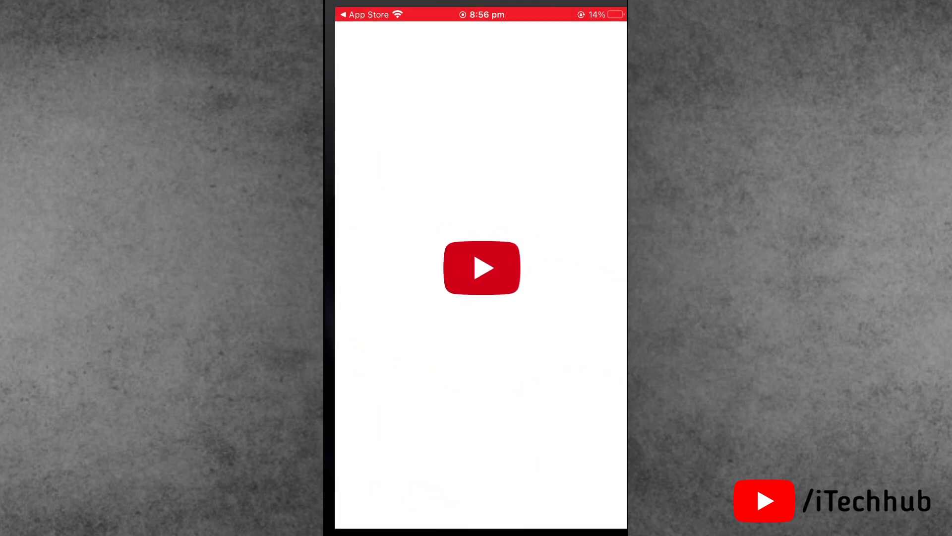